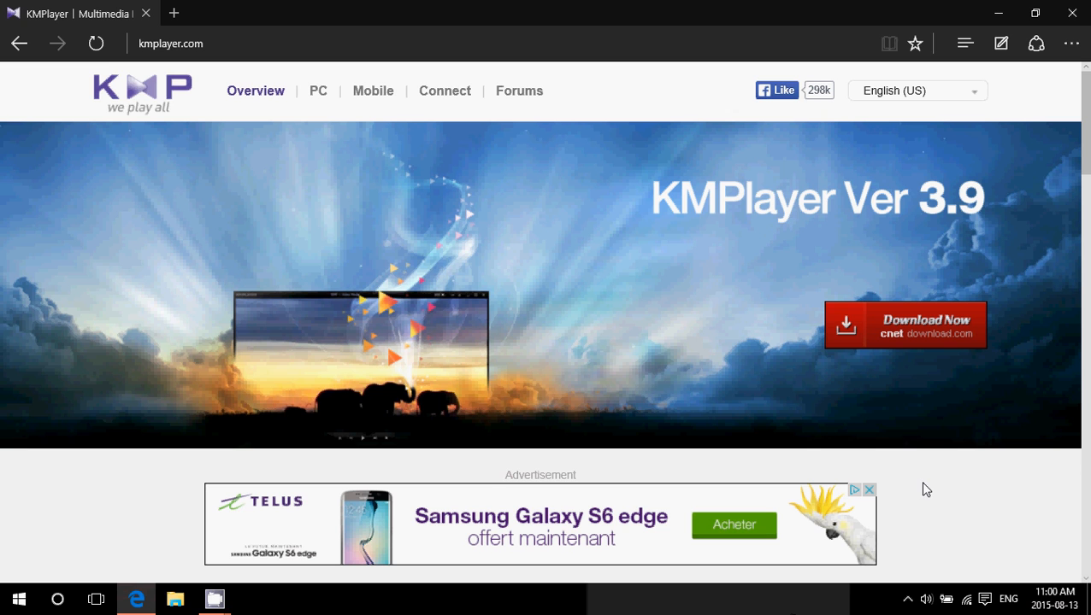
mouse_move(204, 14)
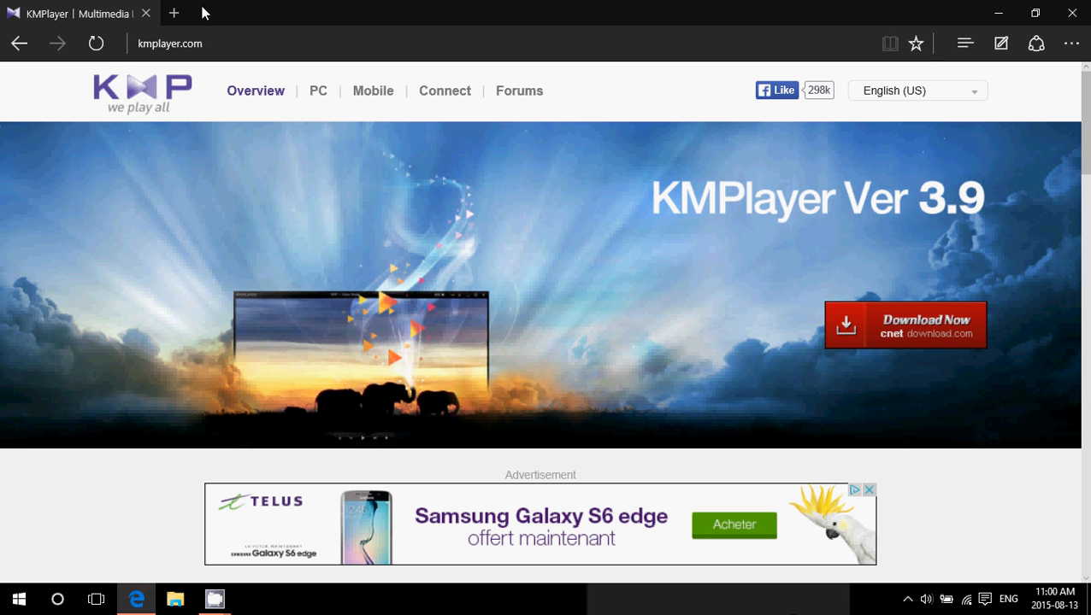
mouse_move(669, 178)
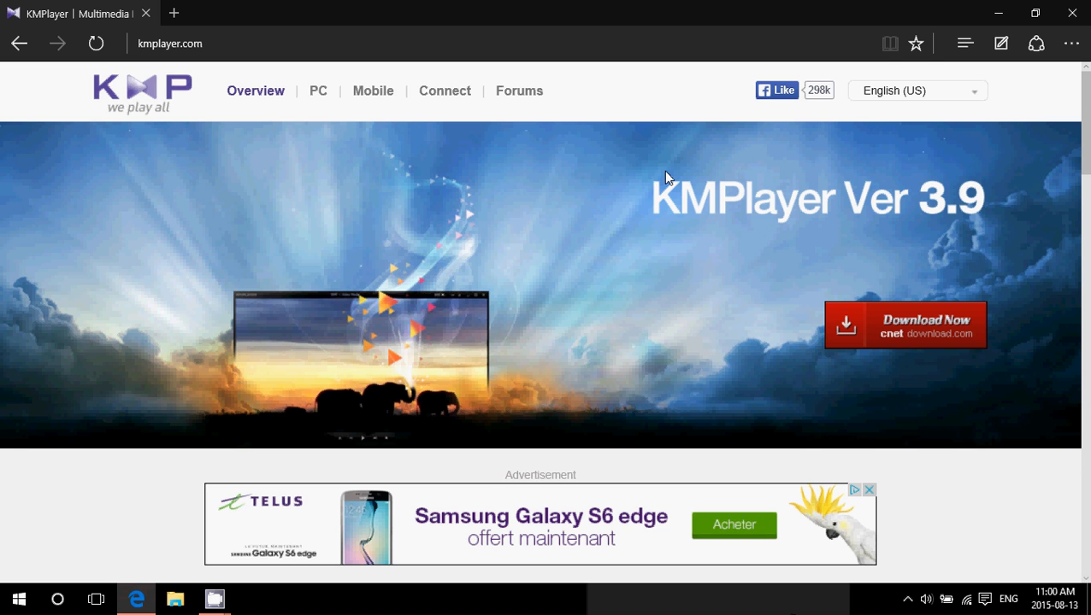
mouse_move(873, 329)
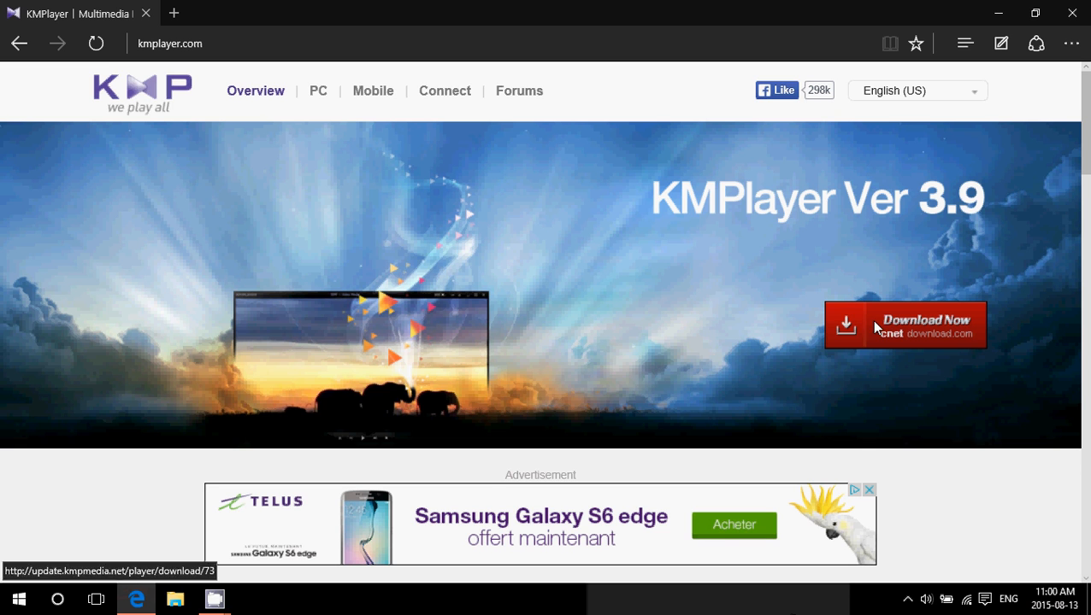
mouse_move(941, 334)
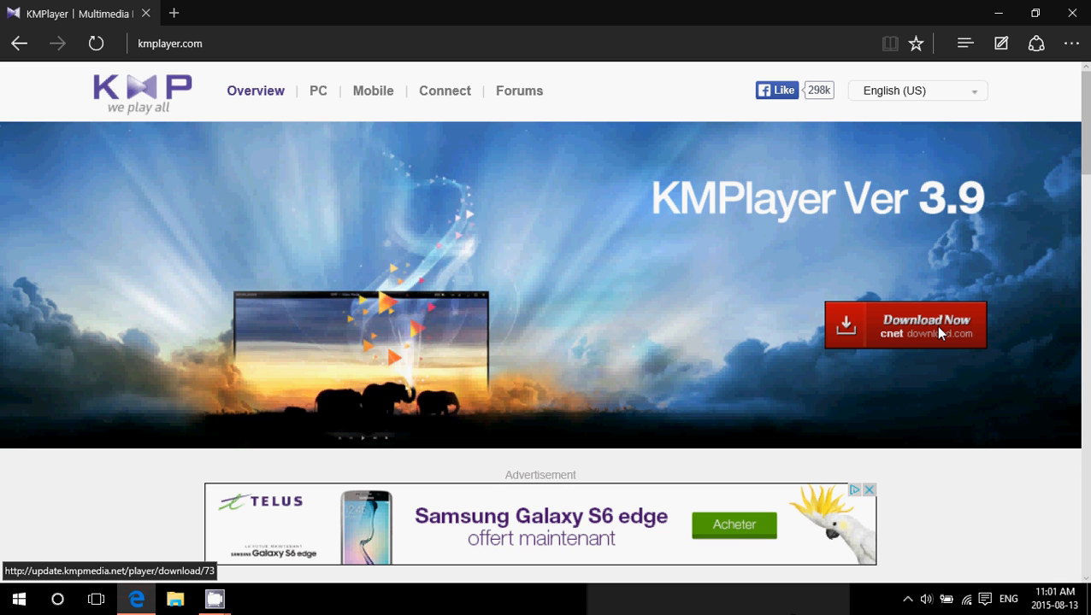
mouse_move(939, 97)
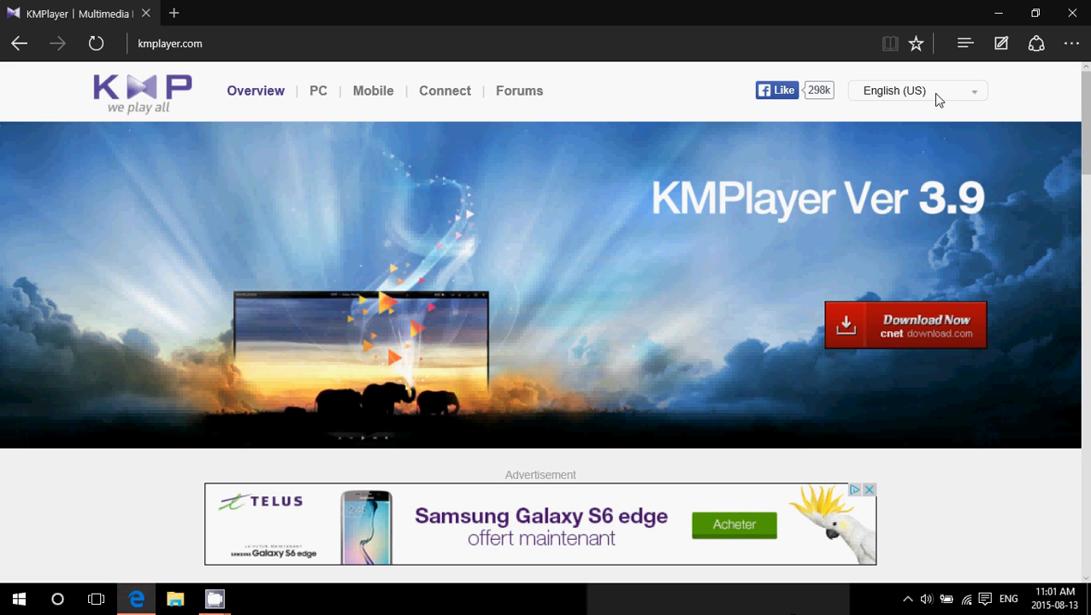
Step: Expand and dismiss the site's language dropdown, leaving English (US) selected
left_click(917, 91)
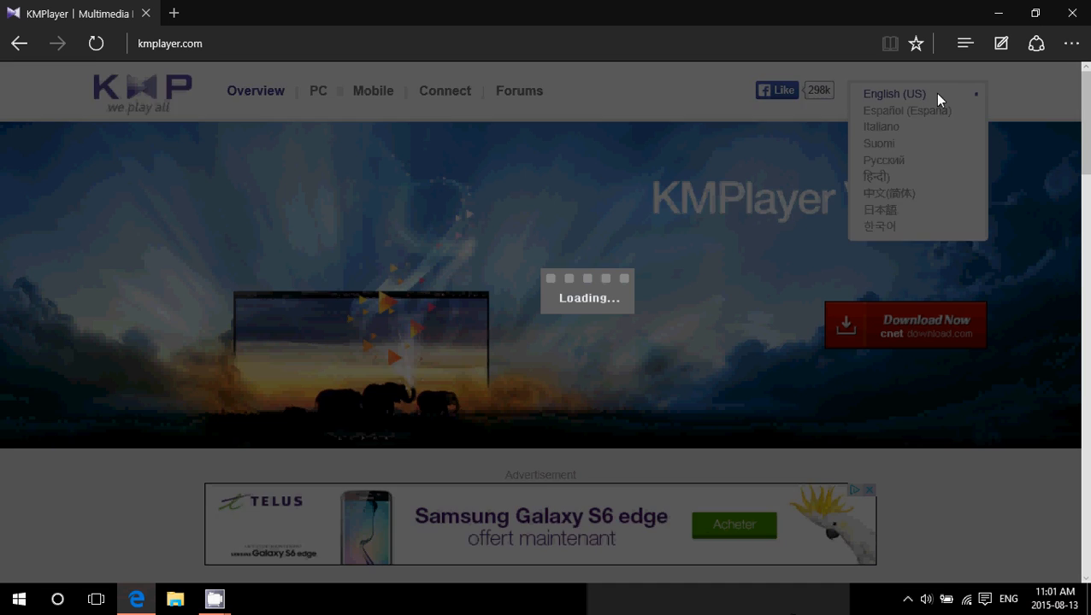
left_click(894, 94)
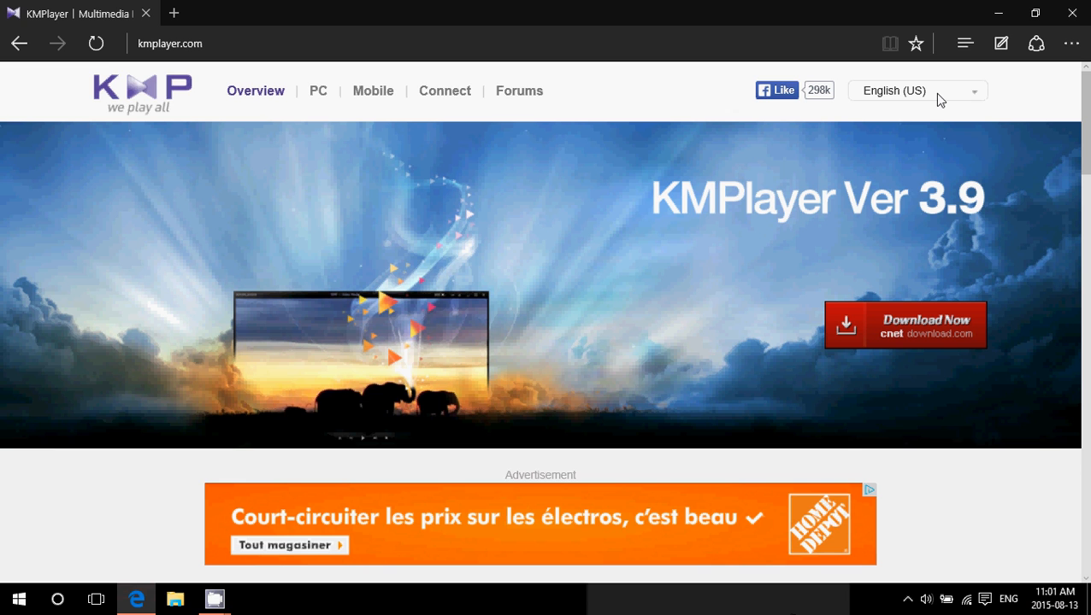
mouse_move(1057, 475)
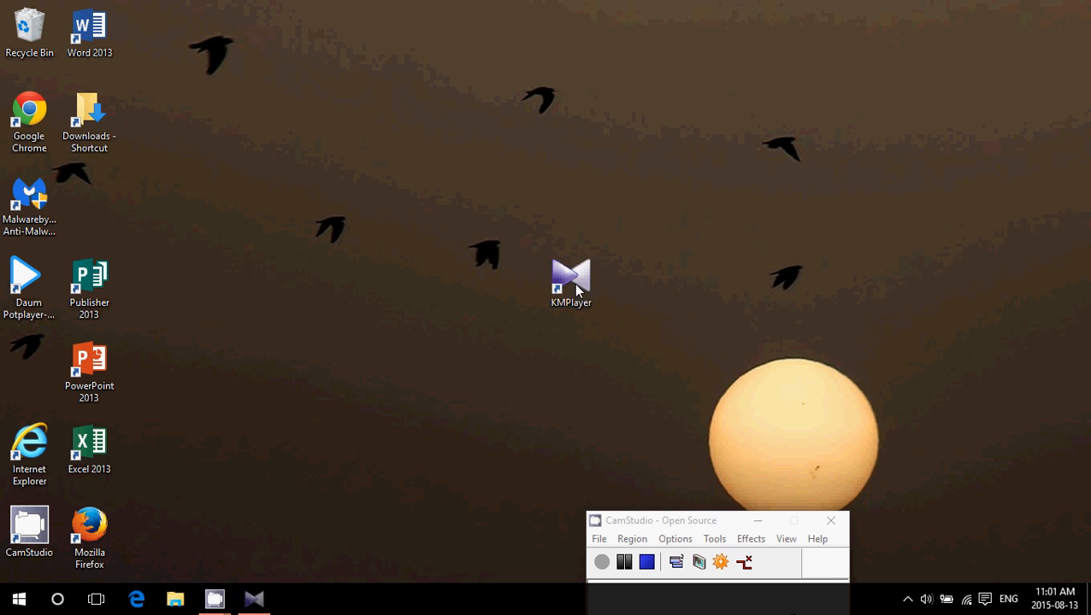
Step: Start KMPlayer from its desktop shortcut so the promotional start screen appears
double_click(571, 277)
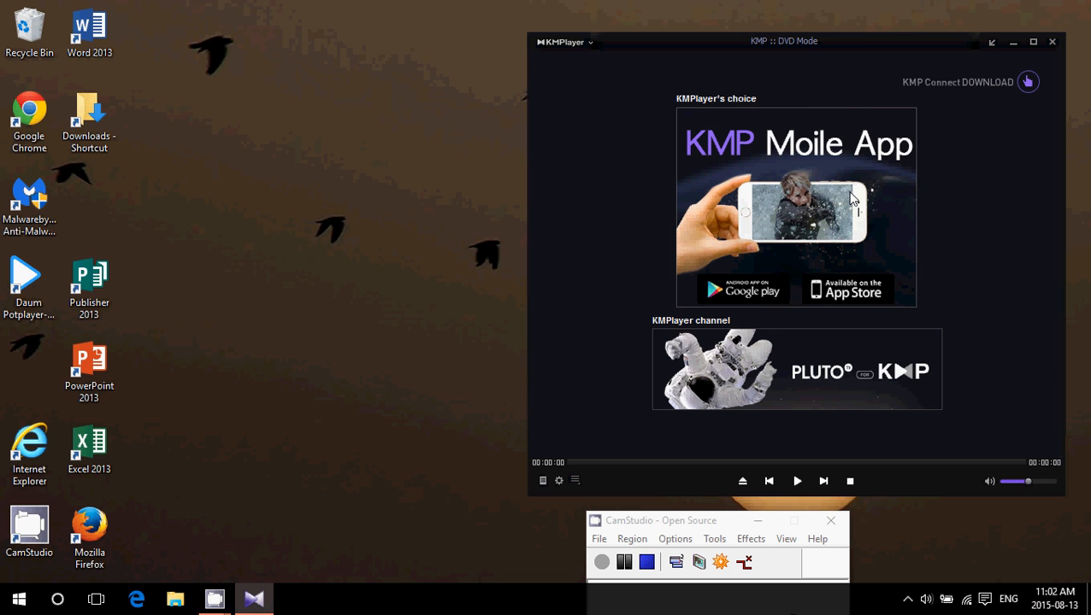
mouse_move(845, 266)
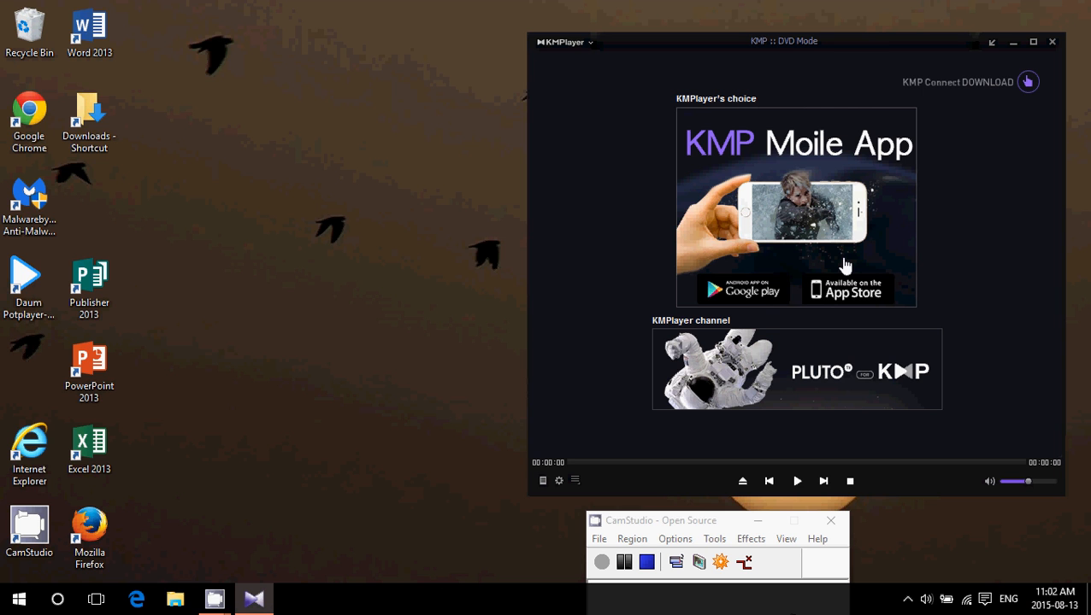
mouse_move(253, 166)
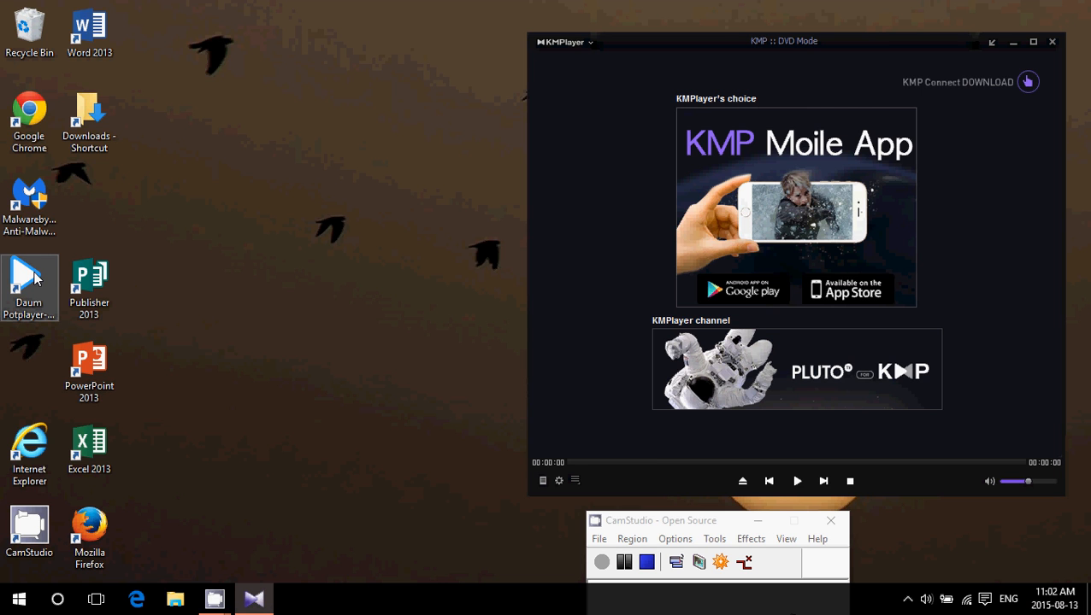
mouse_move(932, 239)
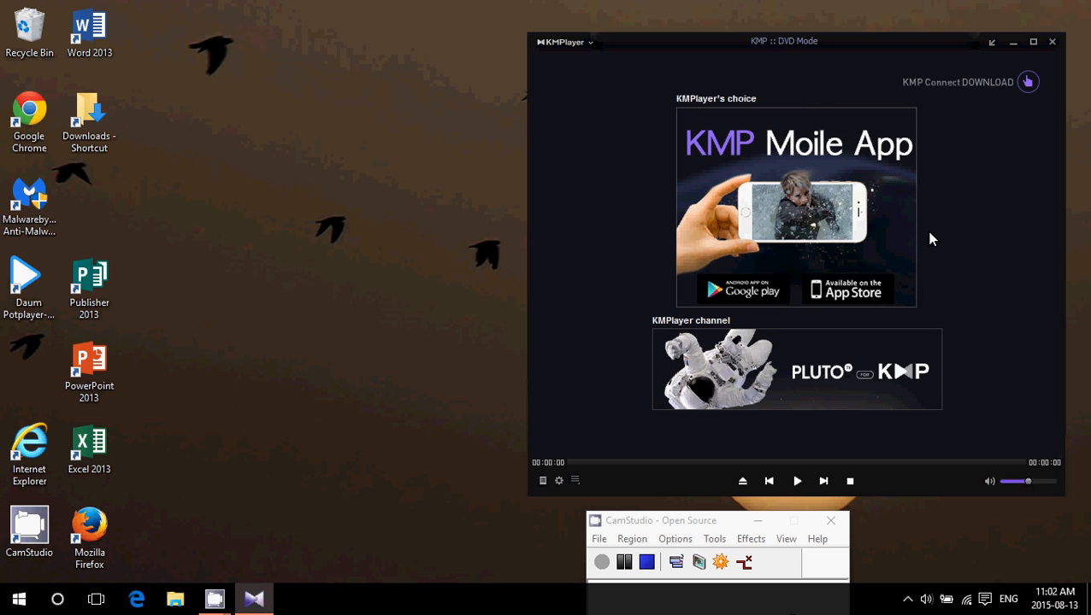
mouse_move(837, 260)
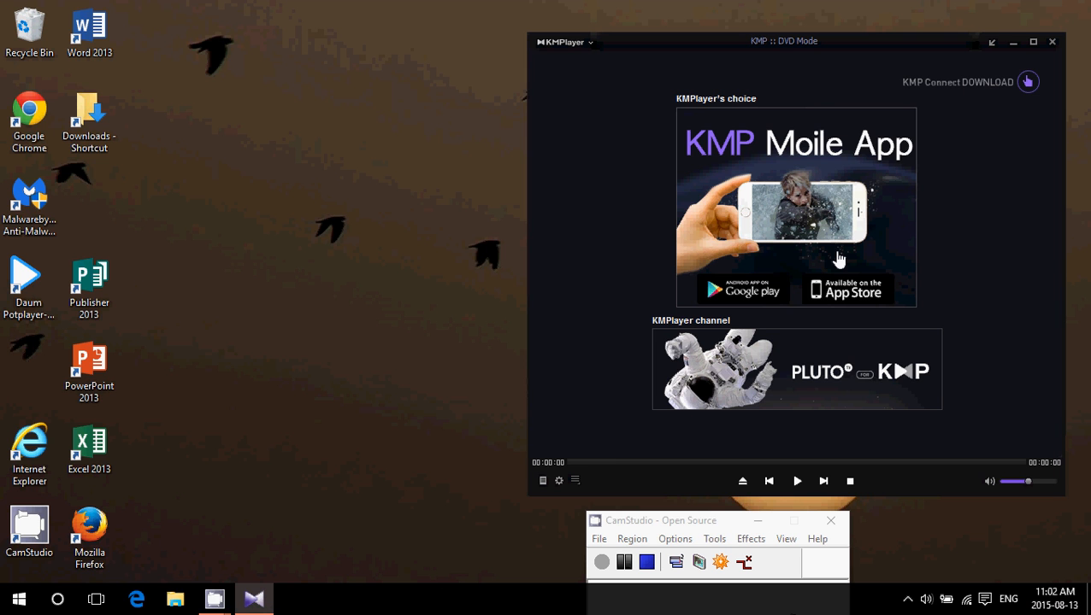
mouse_move(58, 598)
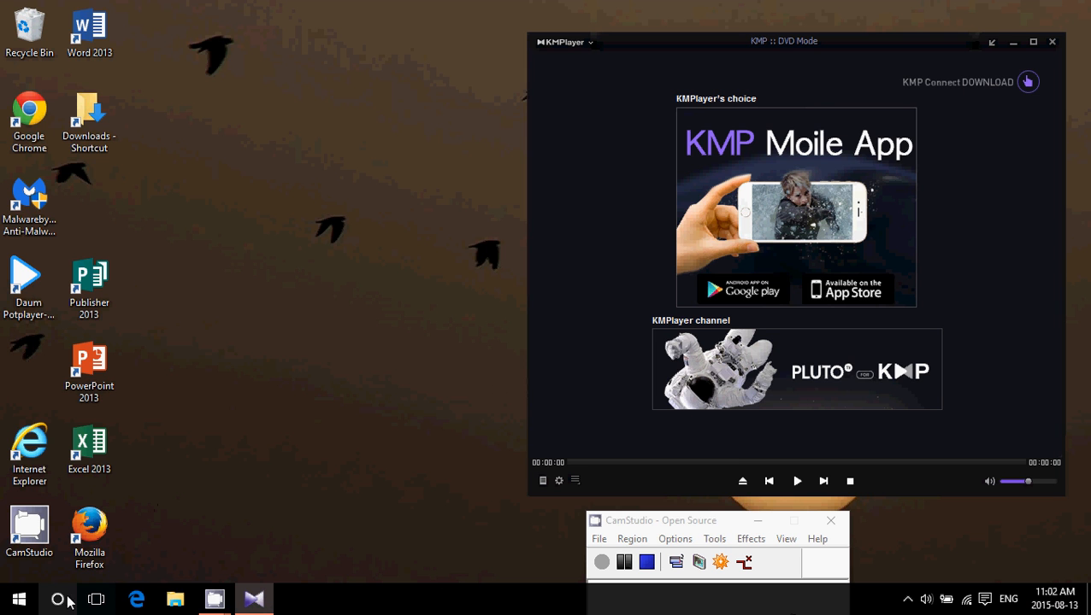
Step: Search 'de' for Default apps, check KMPlayer is default music and video player, close Settings
type("de")
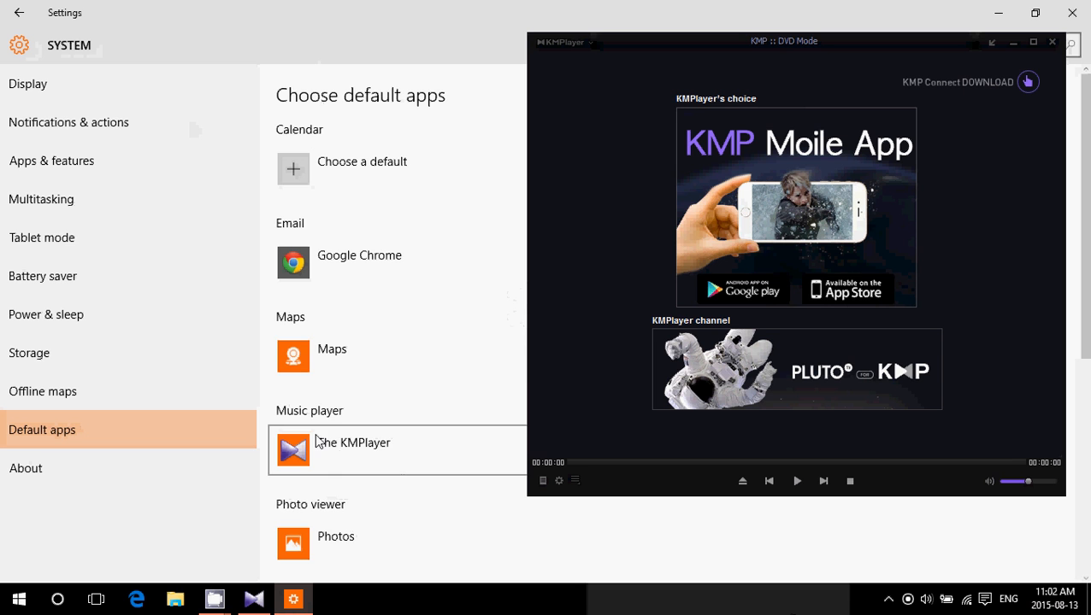
scroll("down", 3)
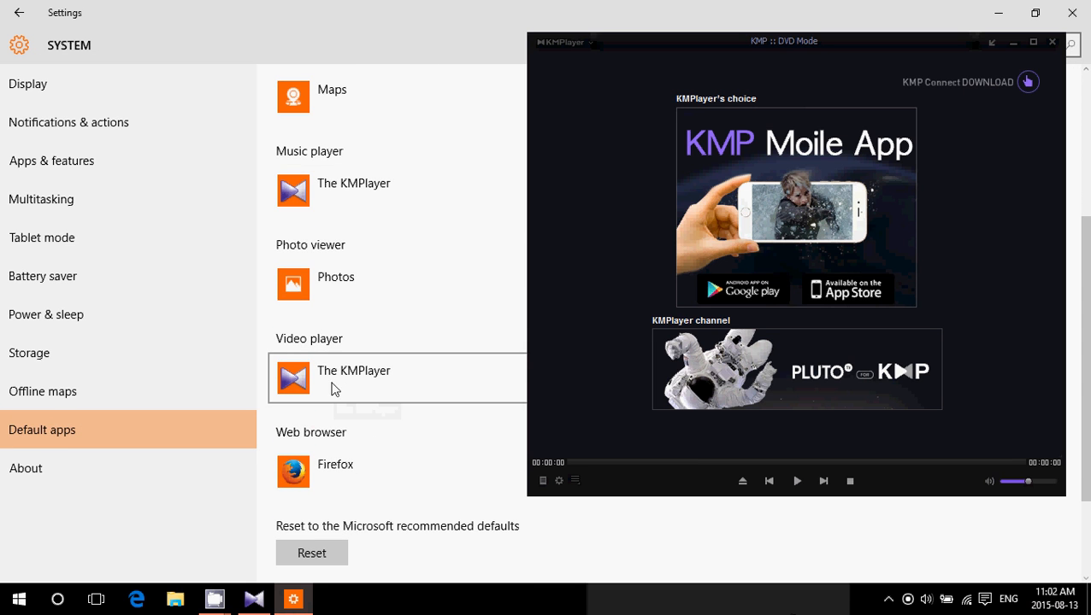
mouse_move(1075, 13)
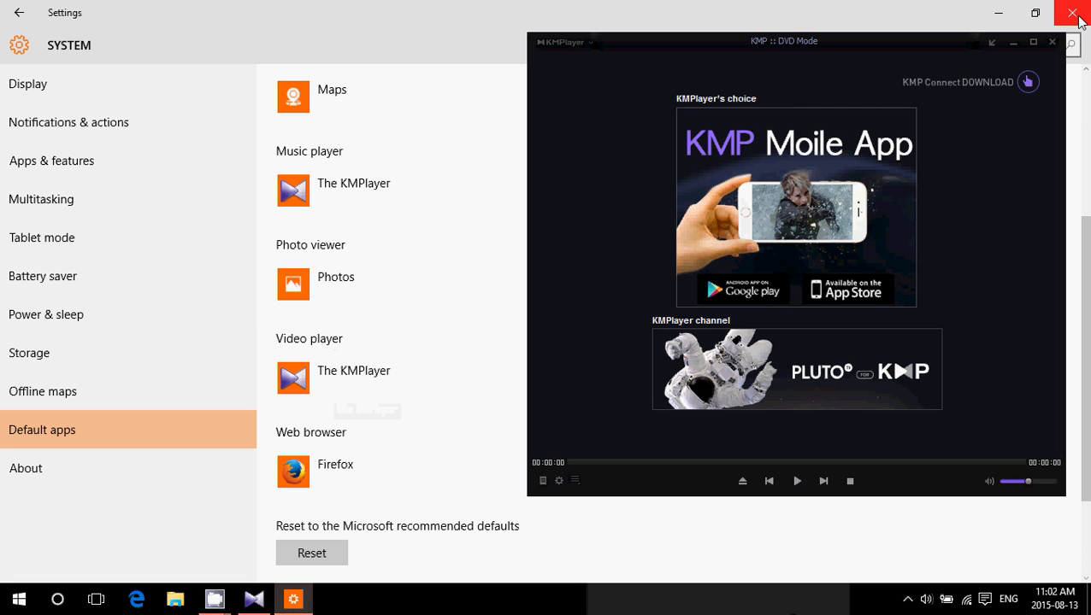
mouse_move(1079, 14)
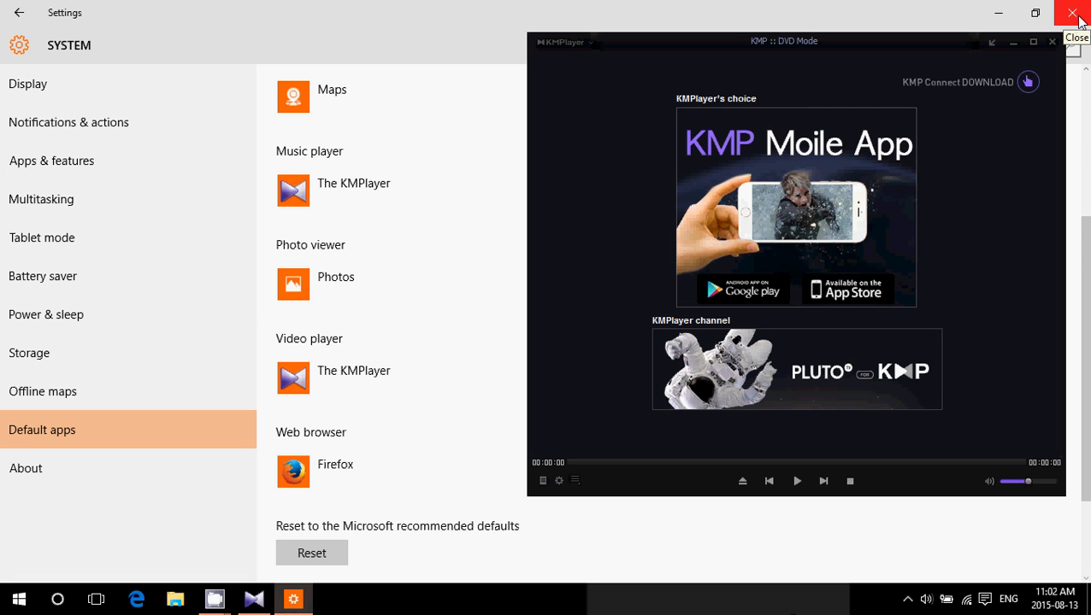
left_click(1077, 14)
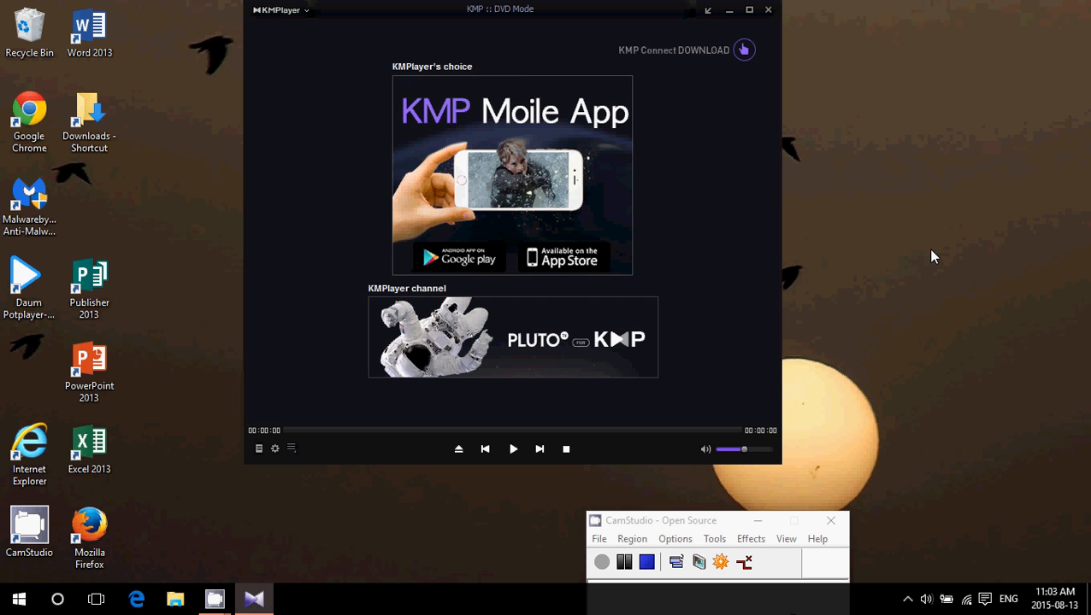
mouse_move(339, 31)
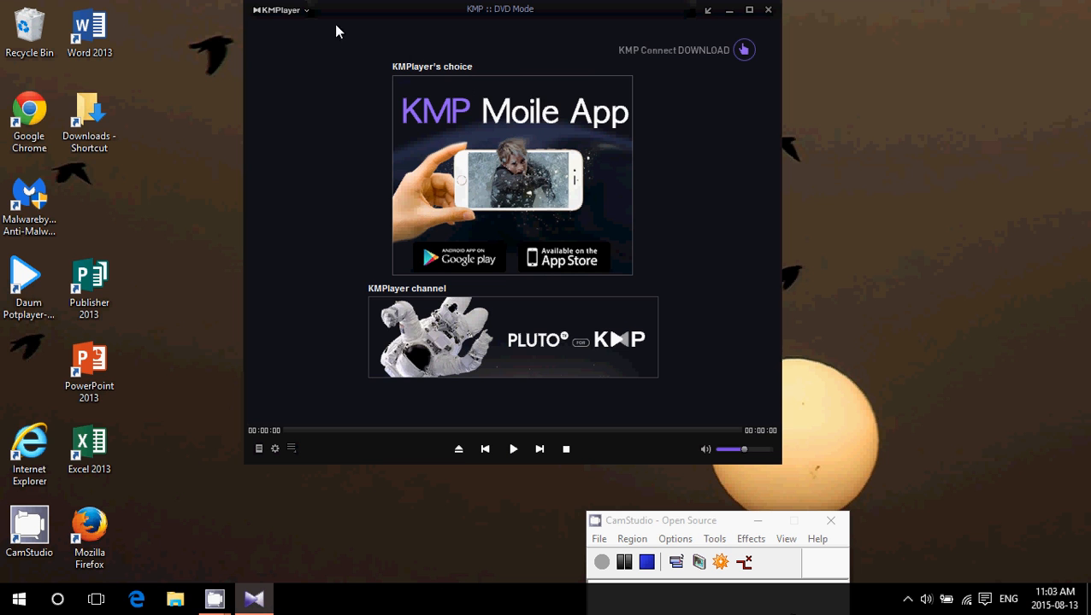
Step: Browse the top-left main menu, then bring up the right-click playback and settings menu
left_click(304, 10)
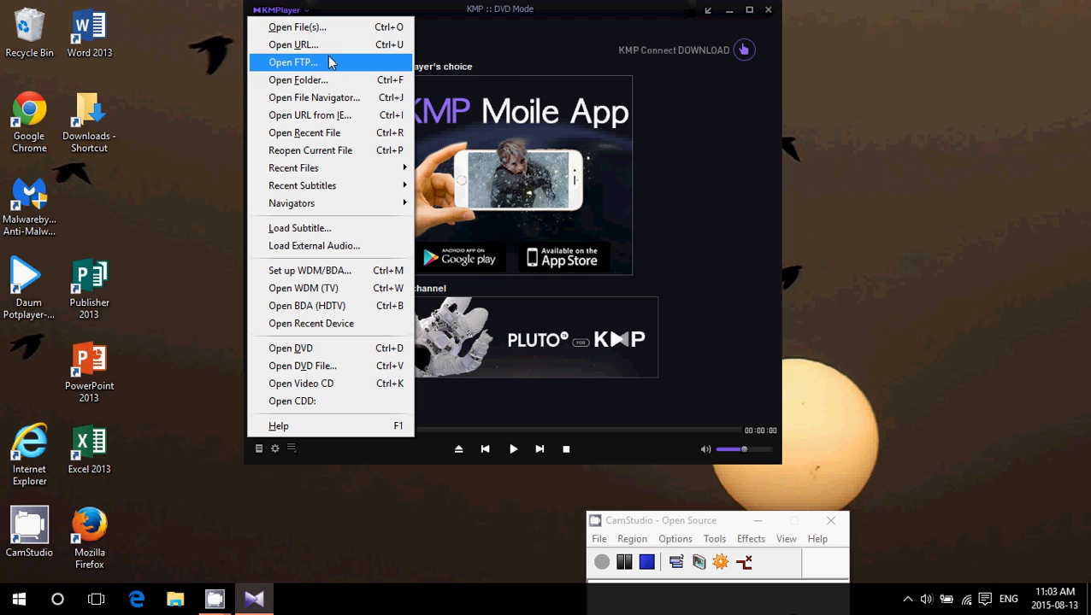
mouse_move(334, 45)
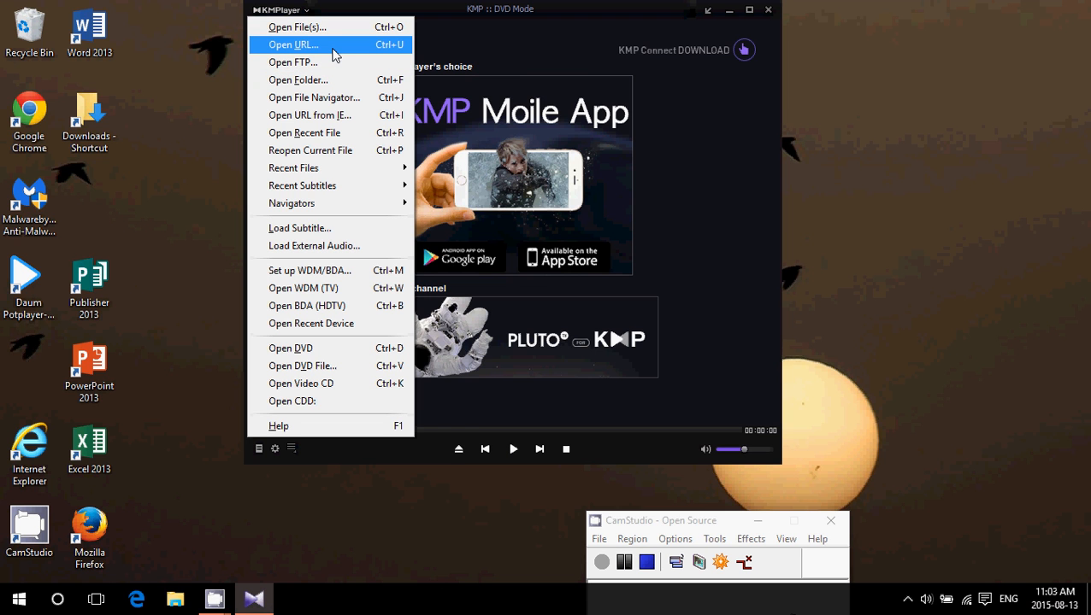
mouse_move(330, 324)
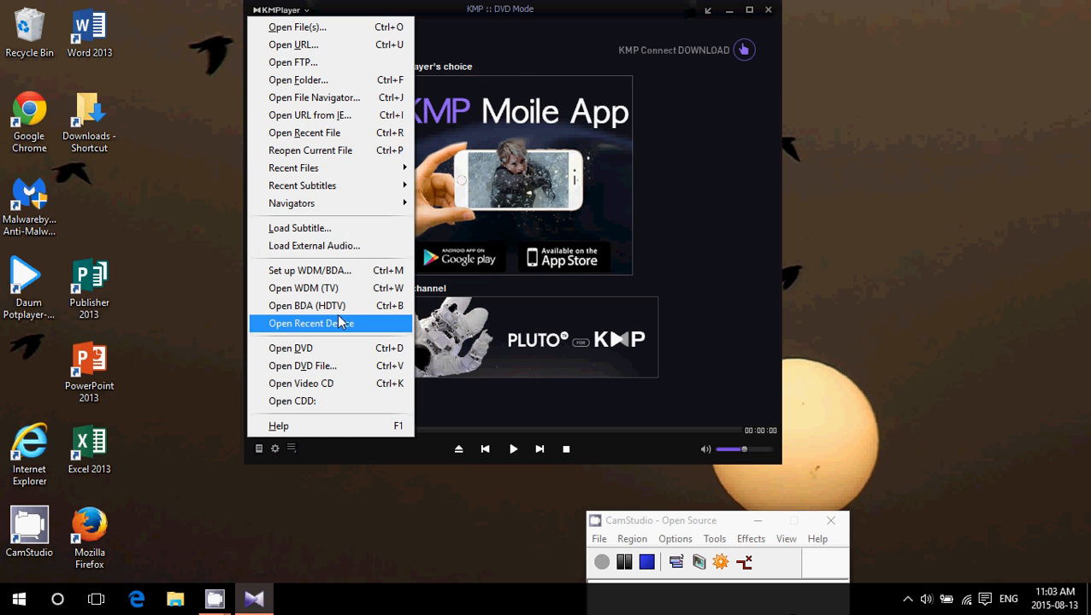
mouse_move(299, 230)
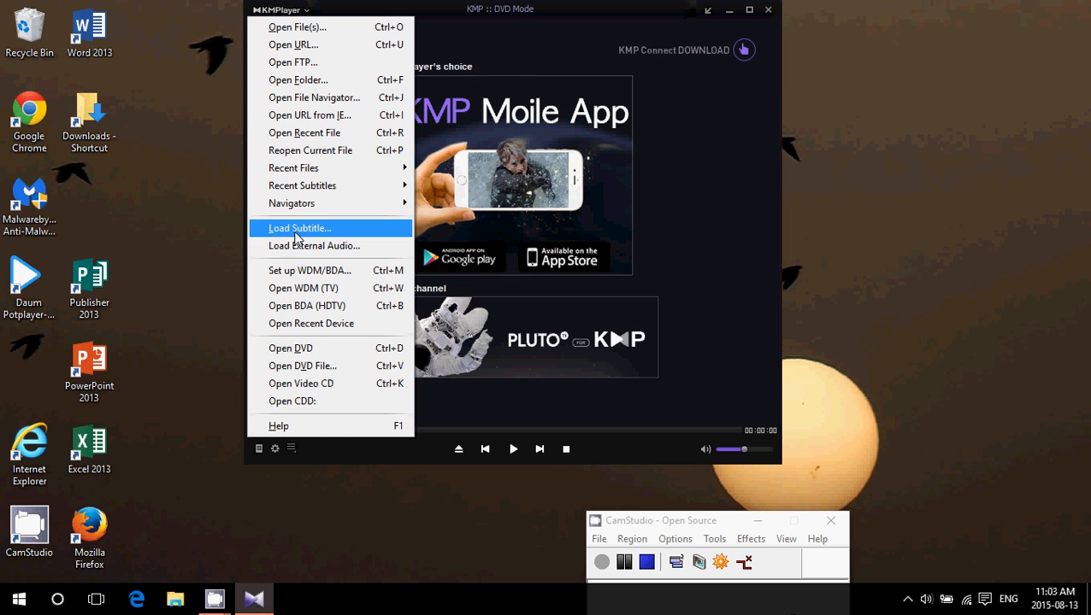
mouse_move(318, 271)
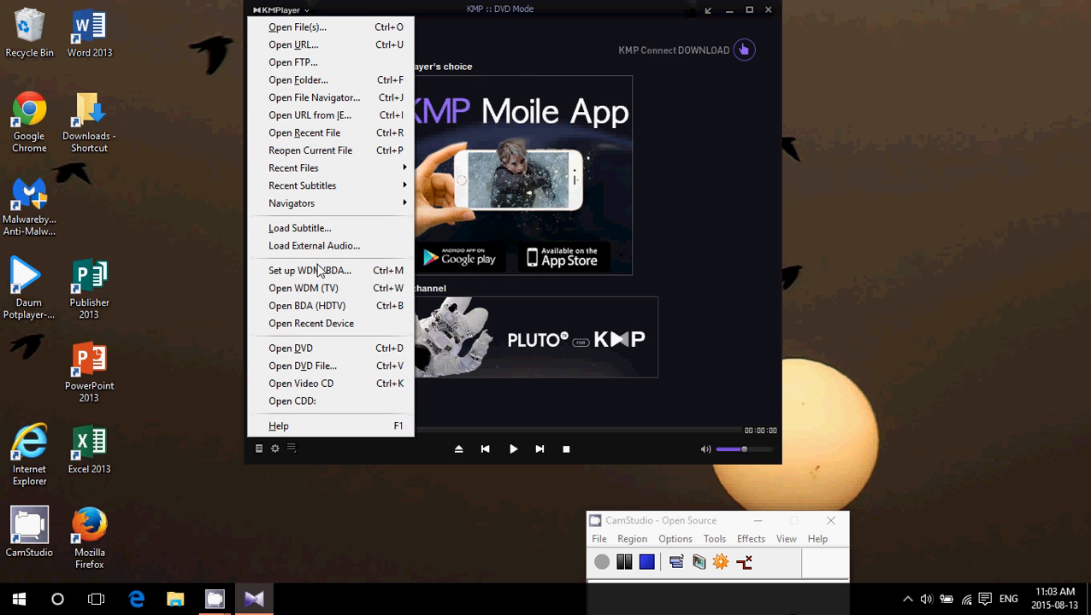
mouse_move(328, 306)
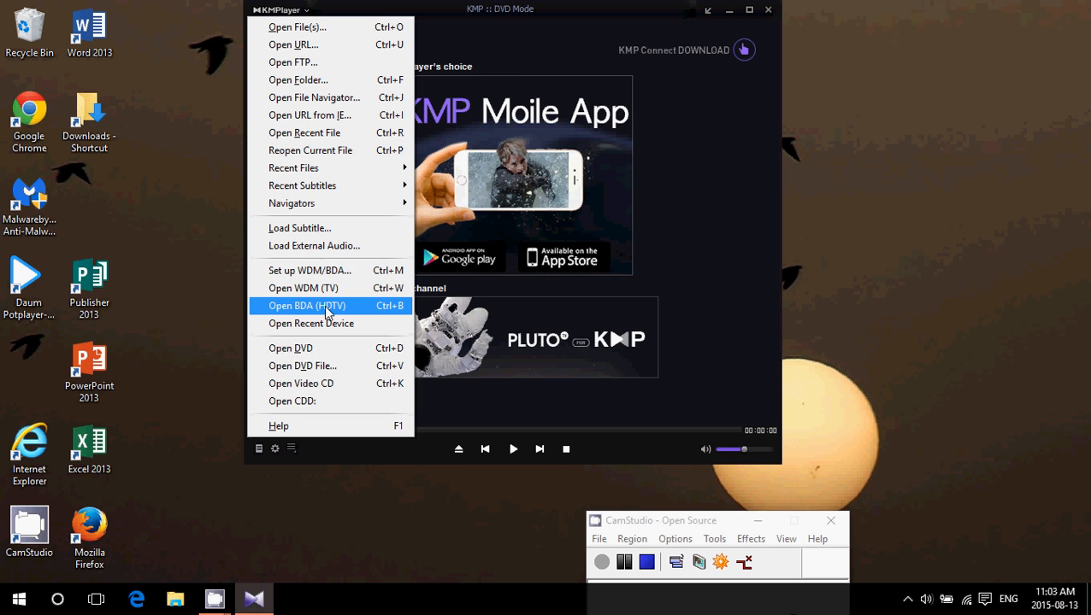
mouse_move(522, 118)
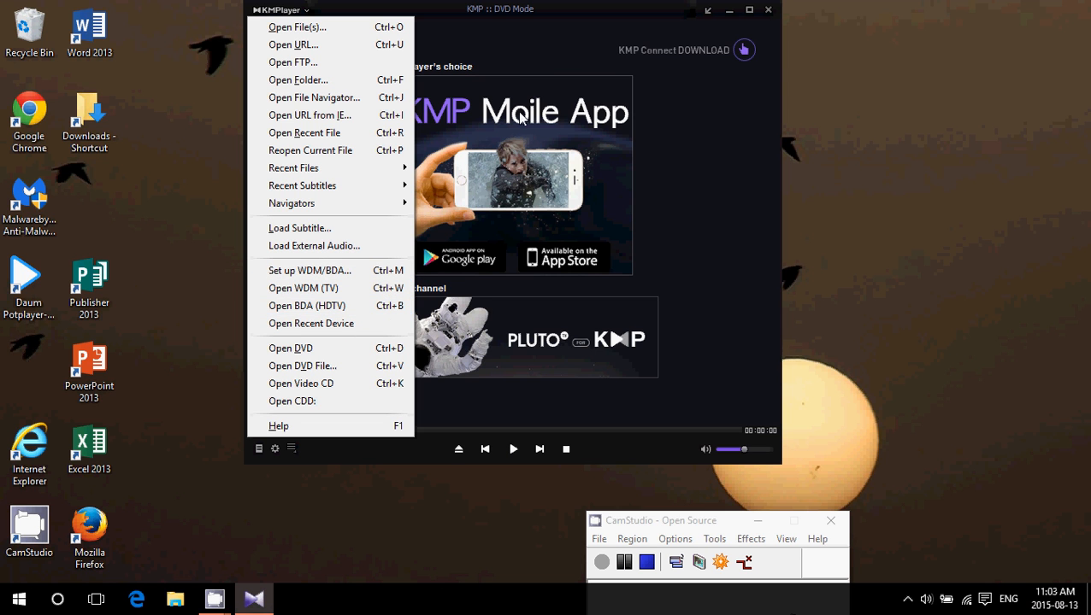
mouse_move(684, 112)
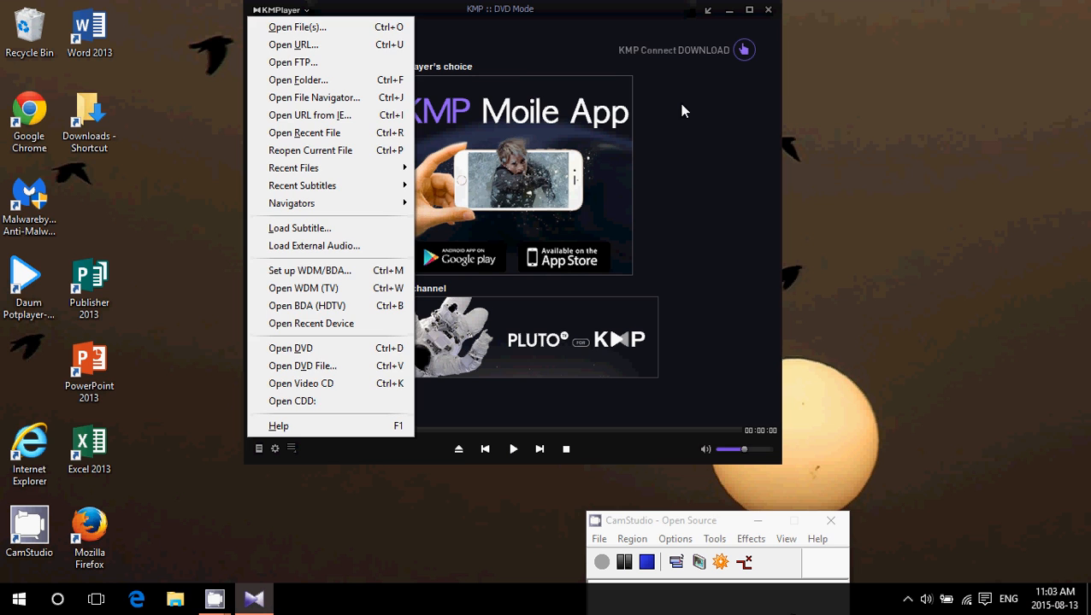
right_click(684, 111)
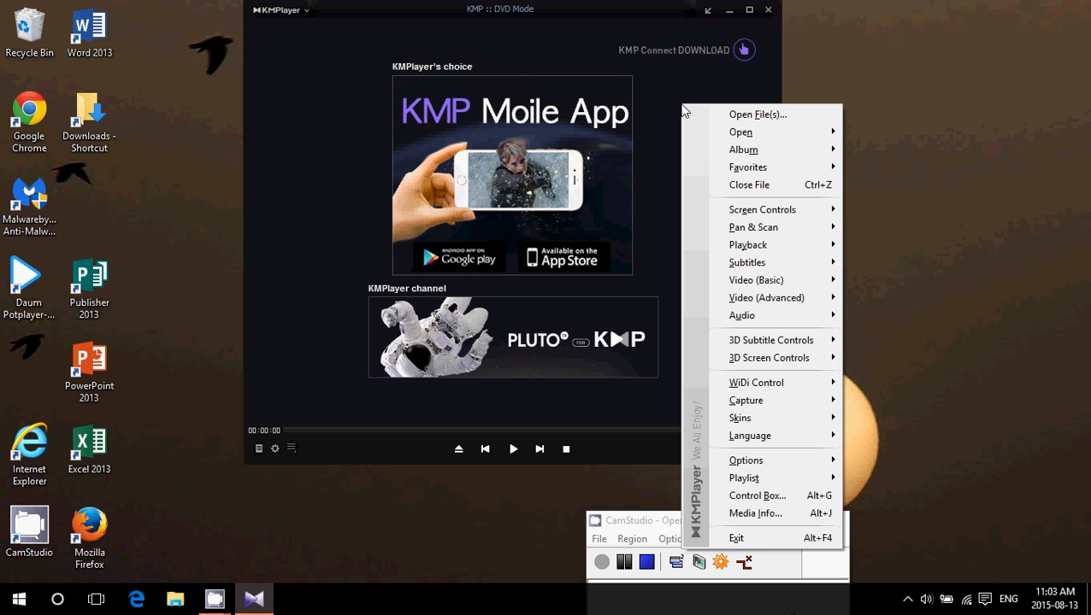
mouse_move(718, 113)
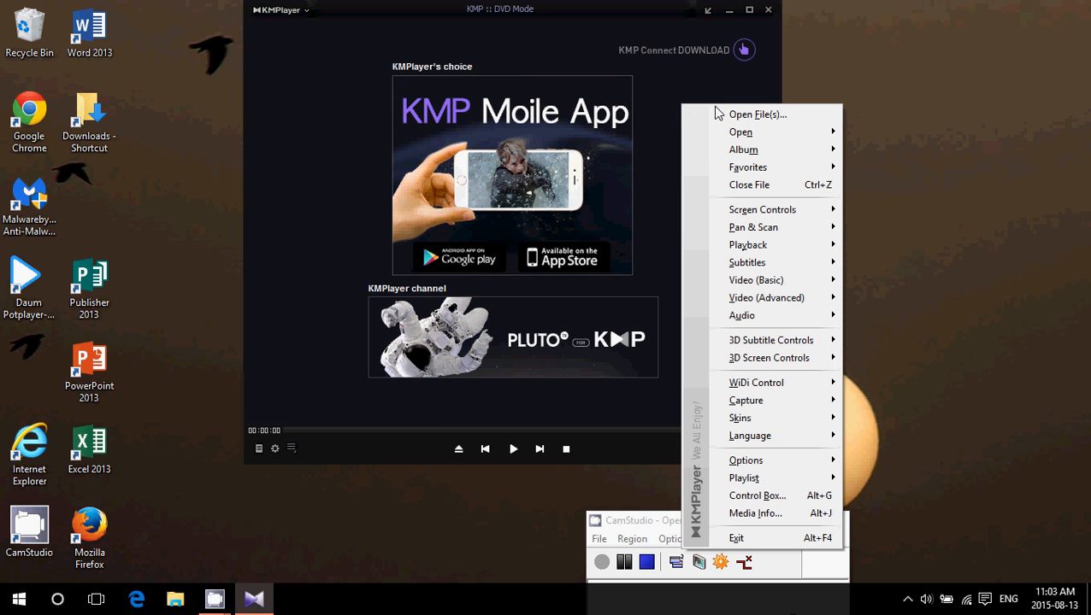
mouse_move(871, 203)
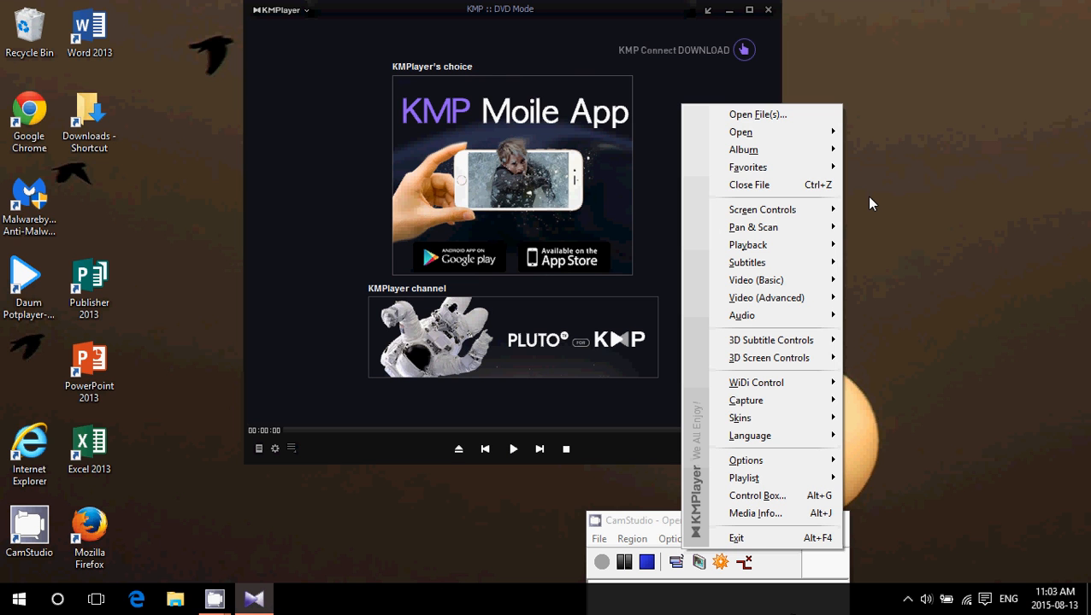
mouse_move(769, 341)
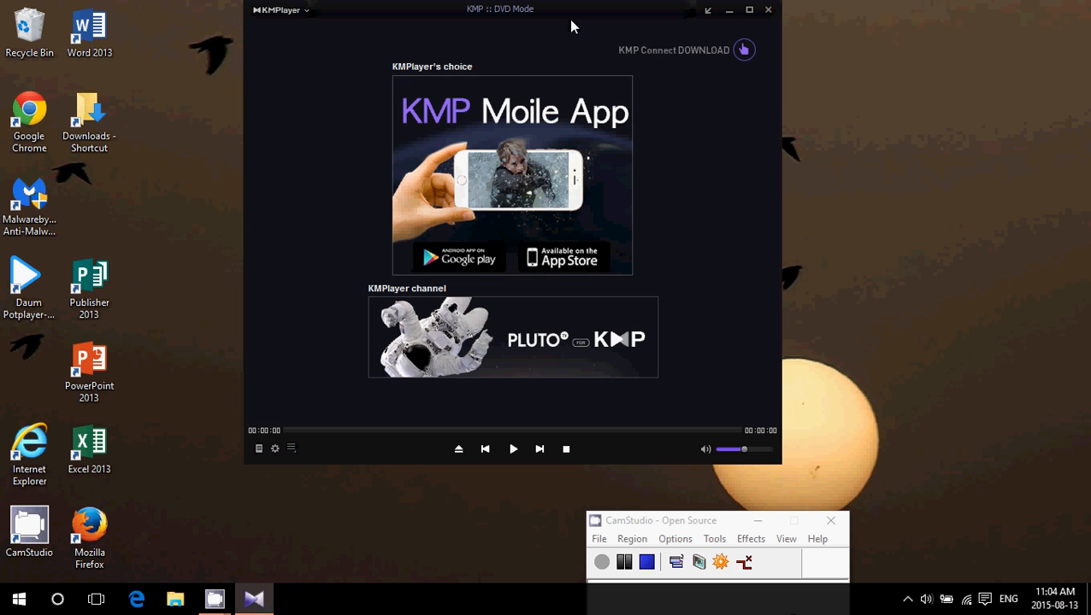
mouse_move(780, 117)
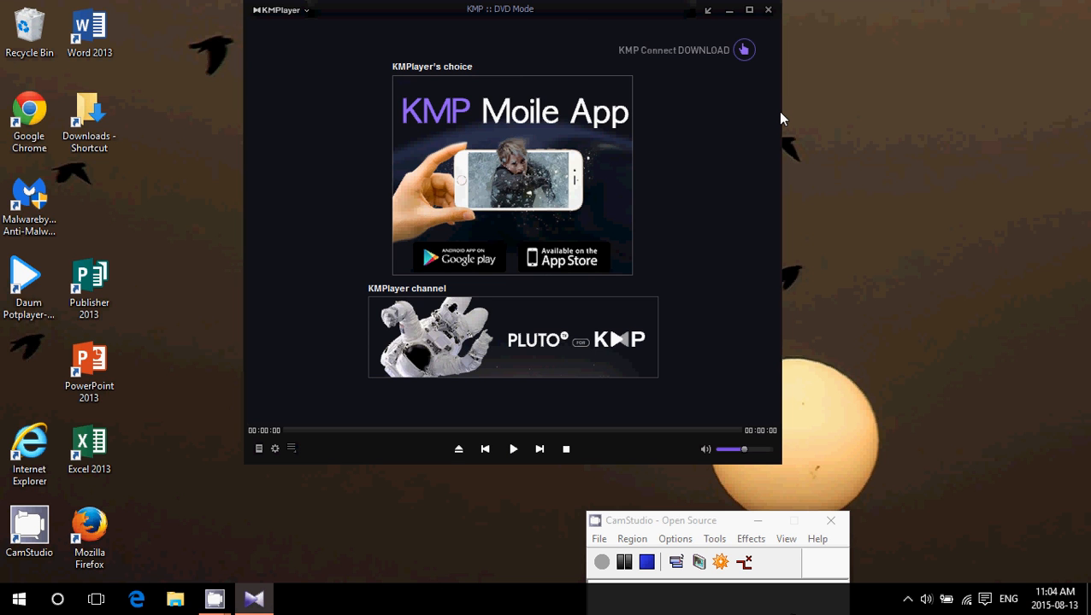
mouse_move(848, 154)
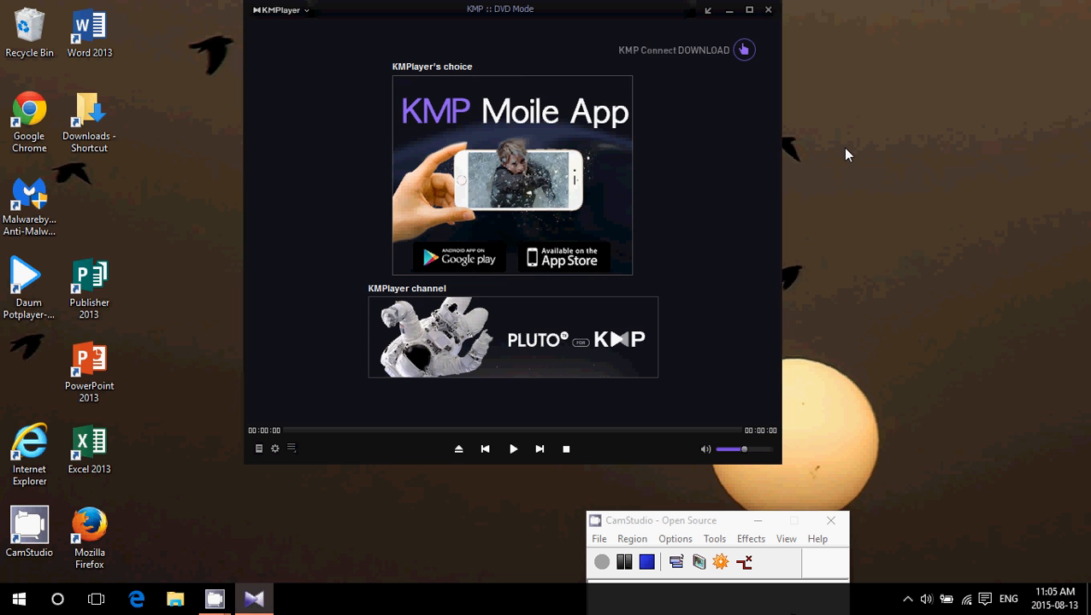
mouse_move(733, 246)
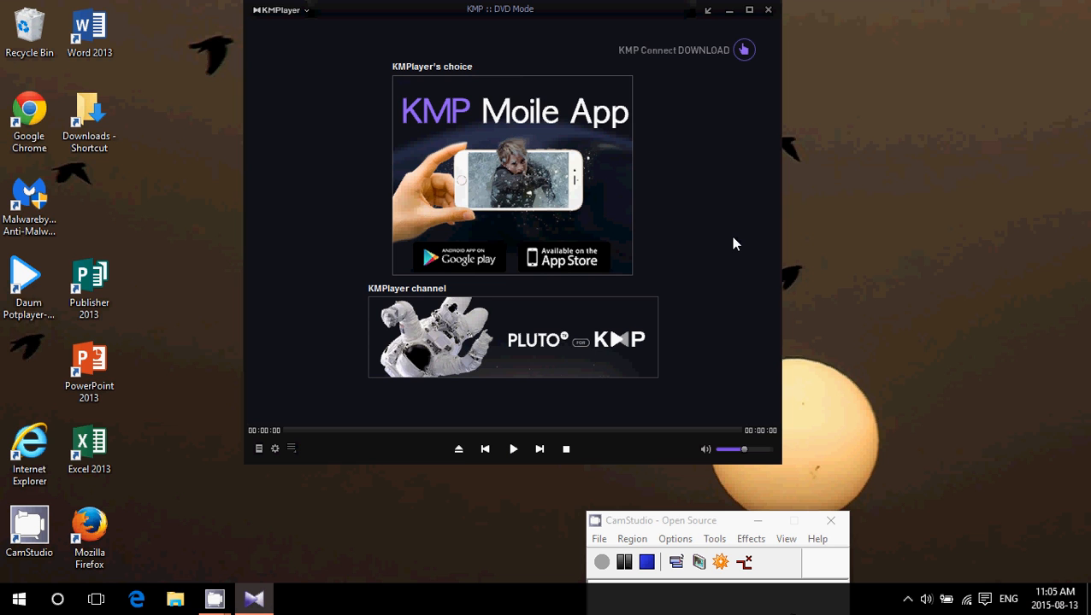
mouse_move(742, 250)
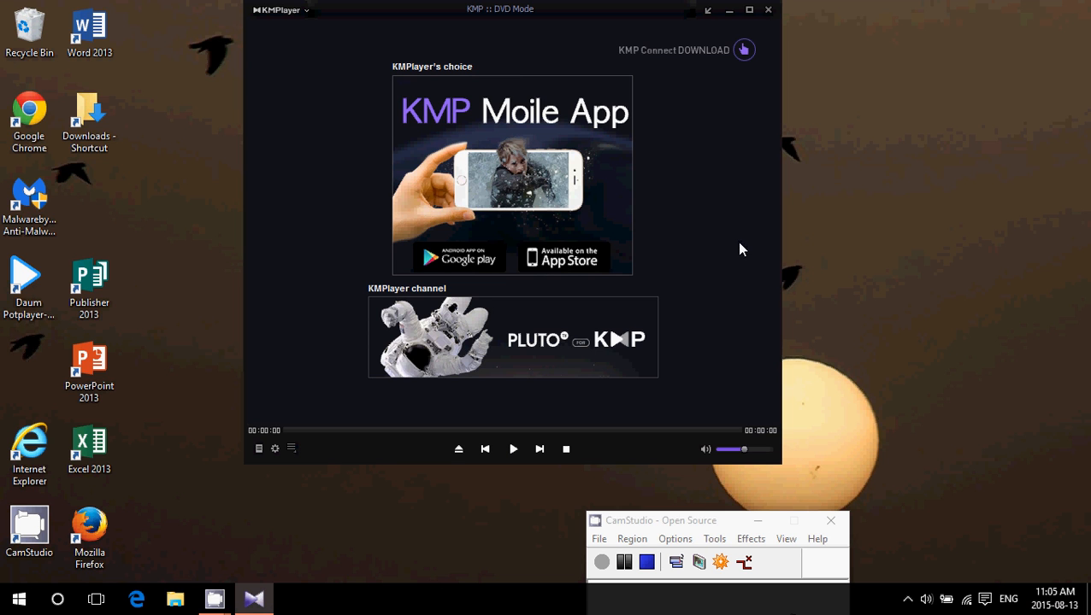
mouse_move(830, 290)
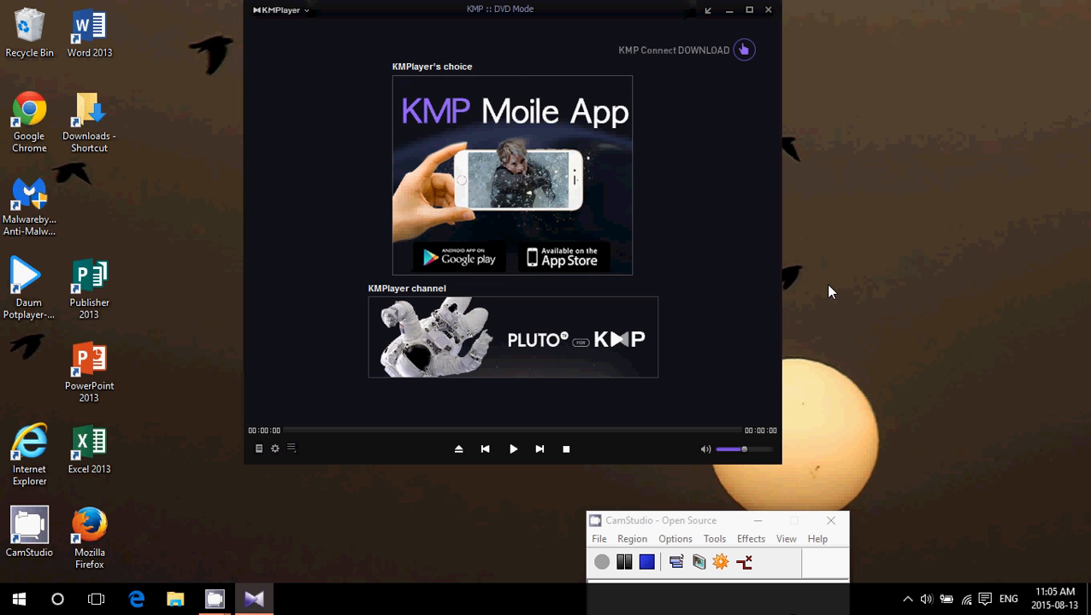
mouse_move(716, 178)
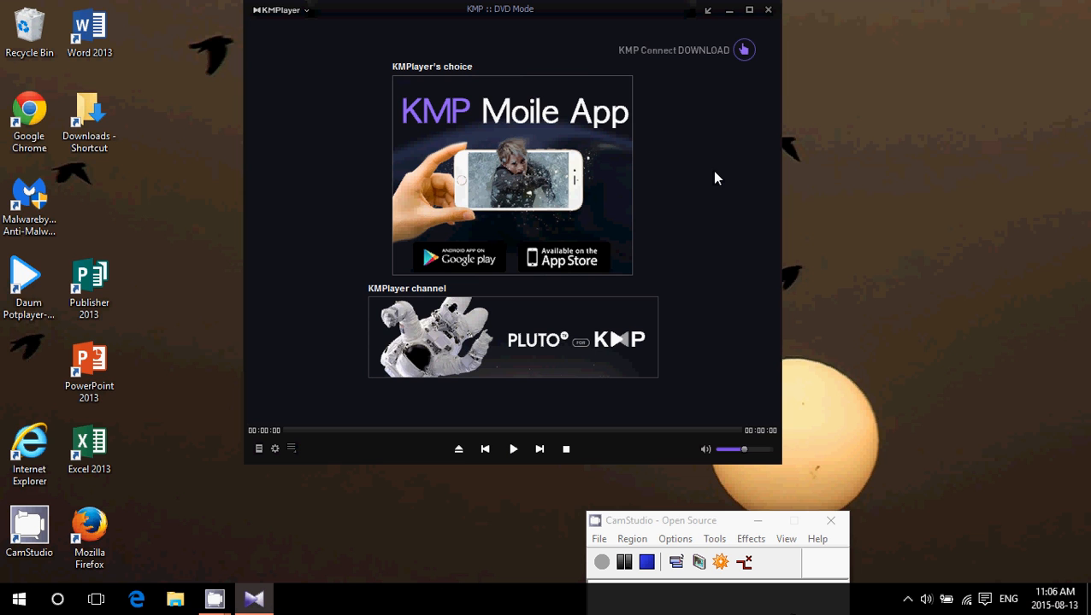
mouse_move(827, 370)
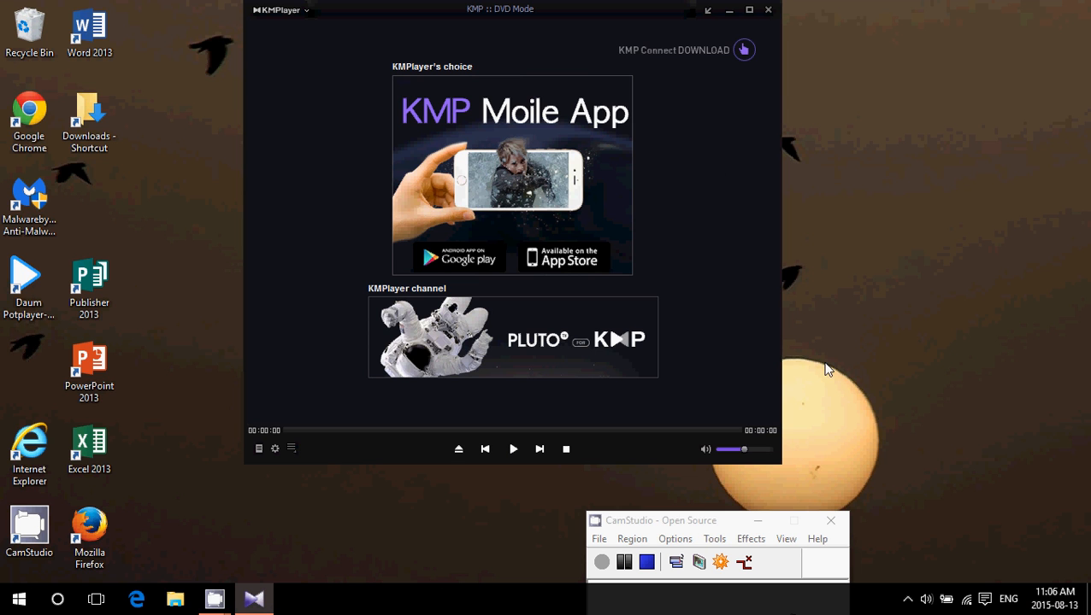